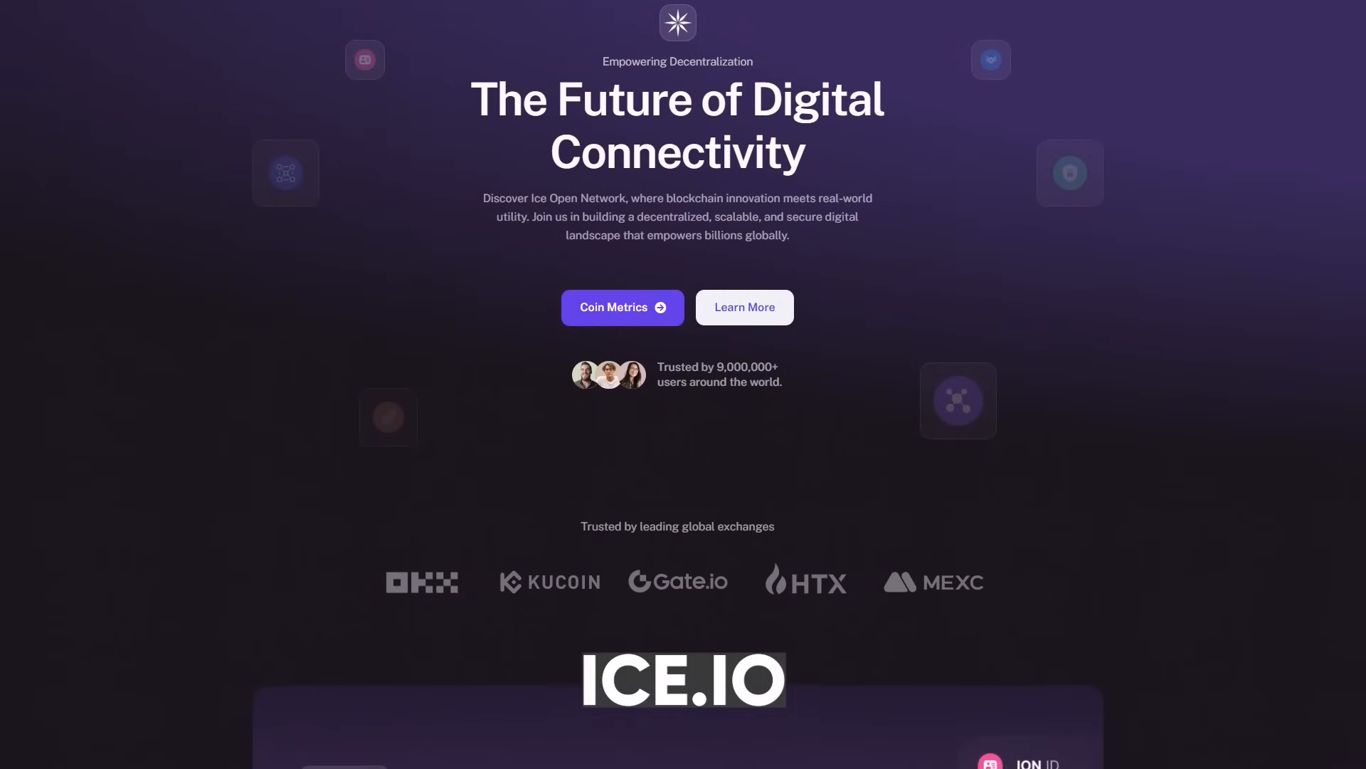
Scroll the ice.io homepage past the hero and exchange logos to 'Our vision'.
scroll(down, 3)
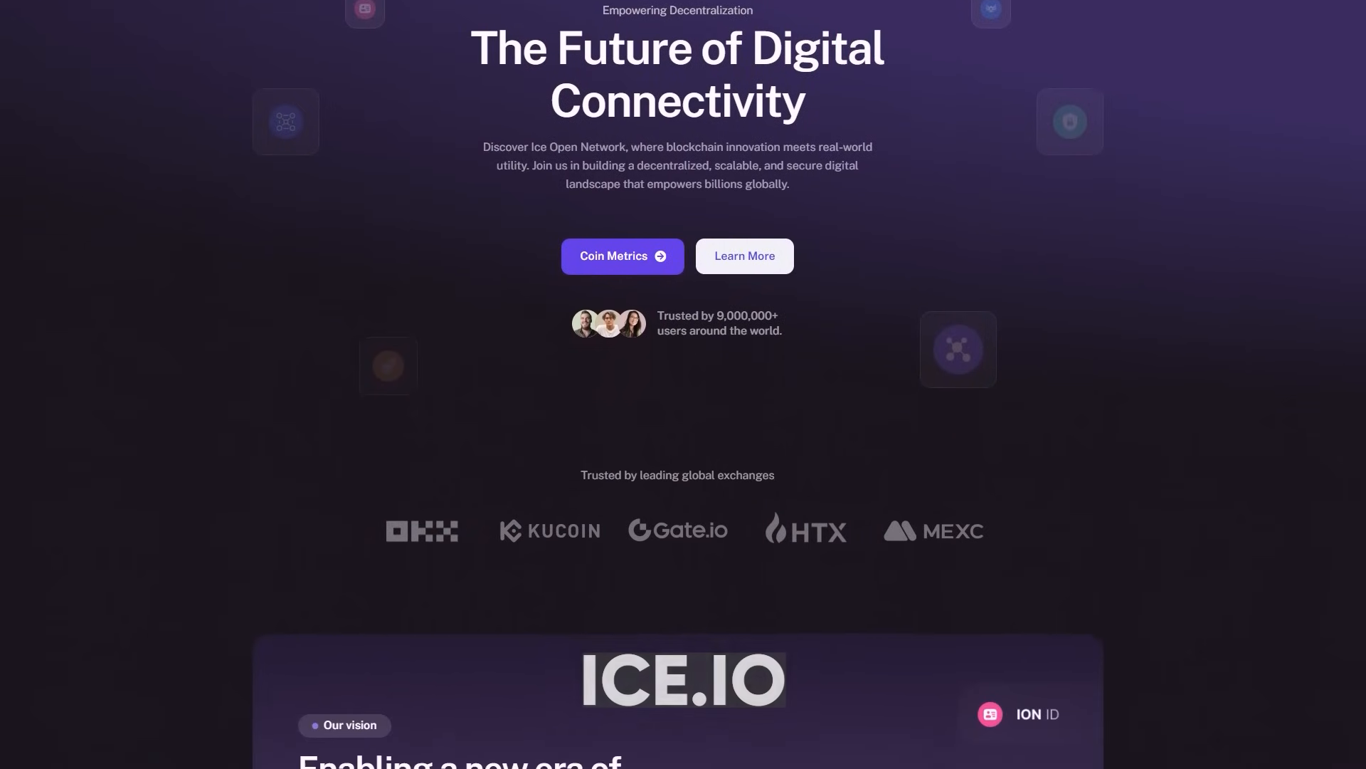
scroll(down, 3)
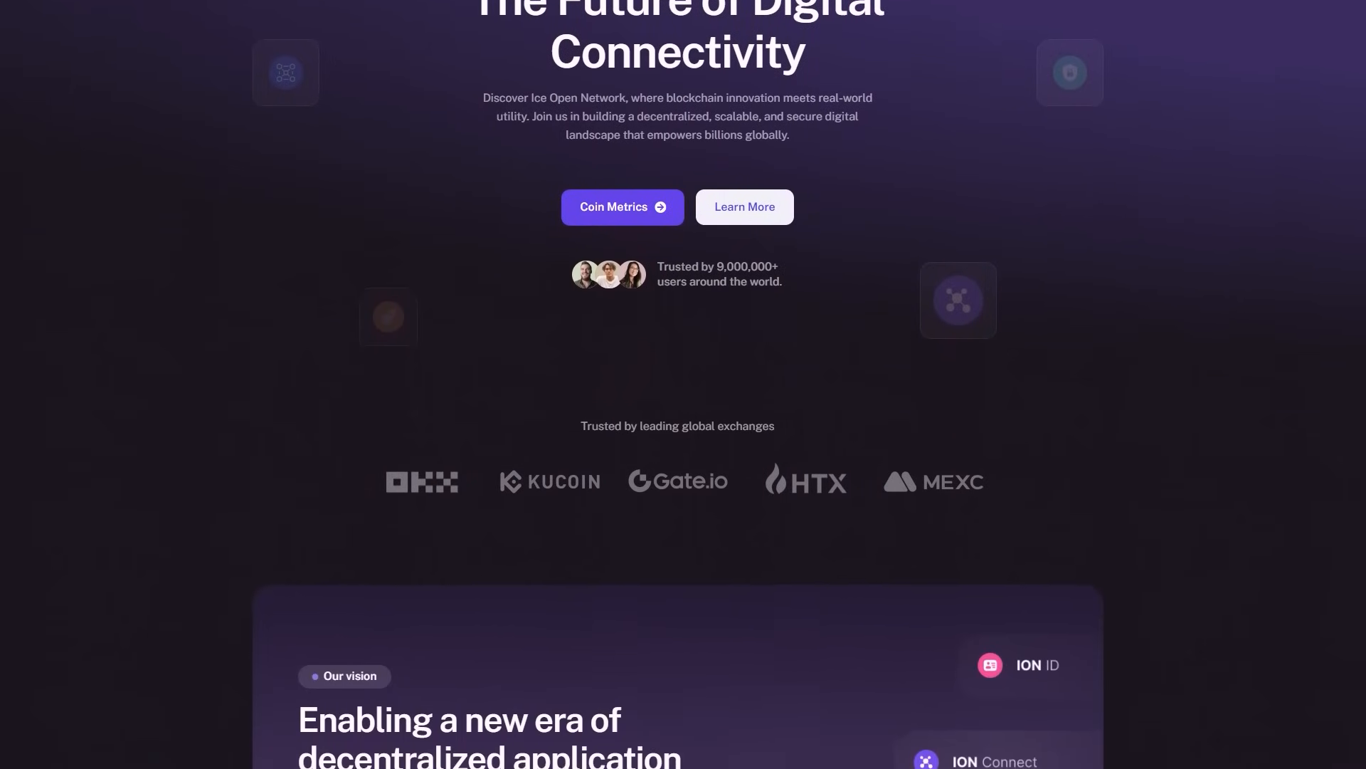
scroll(down, 3)
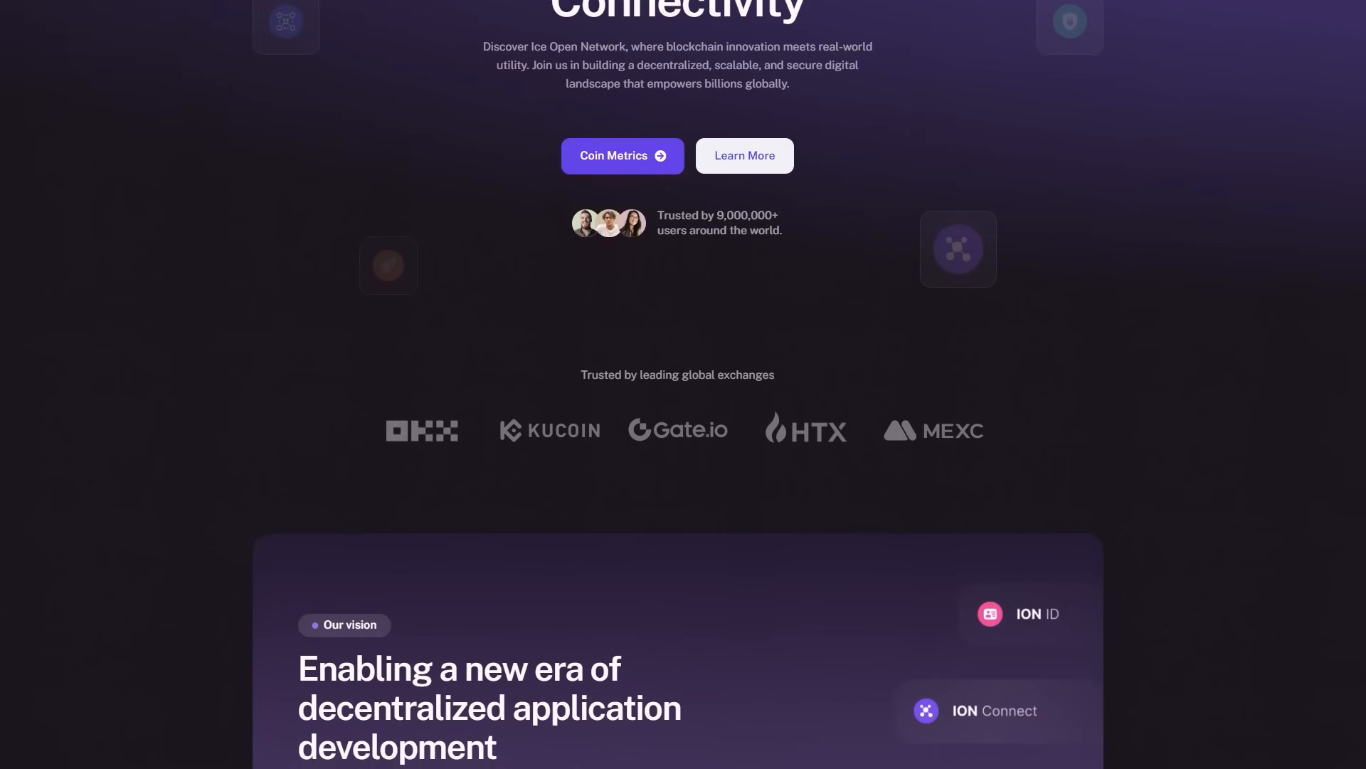
scroll(down, 3)
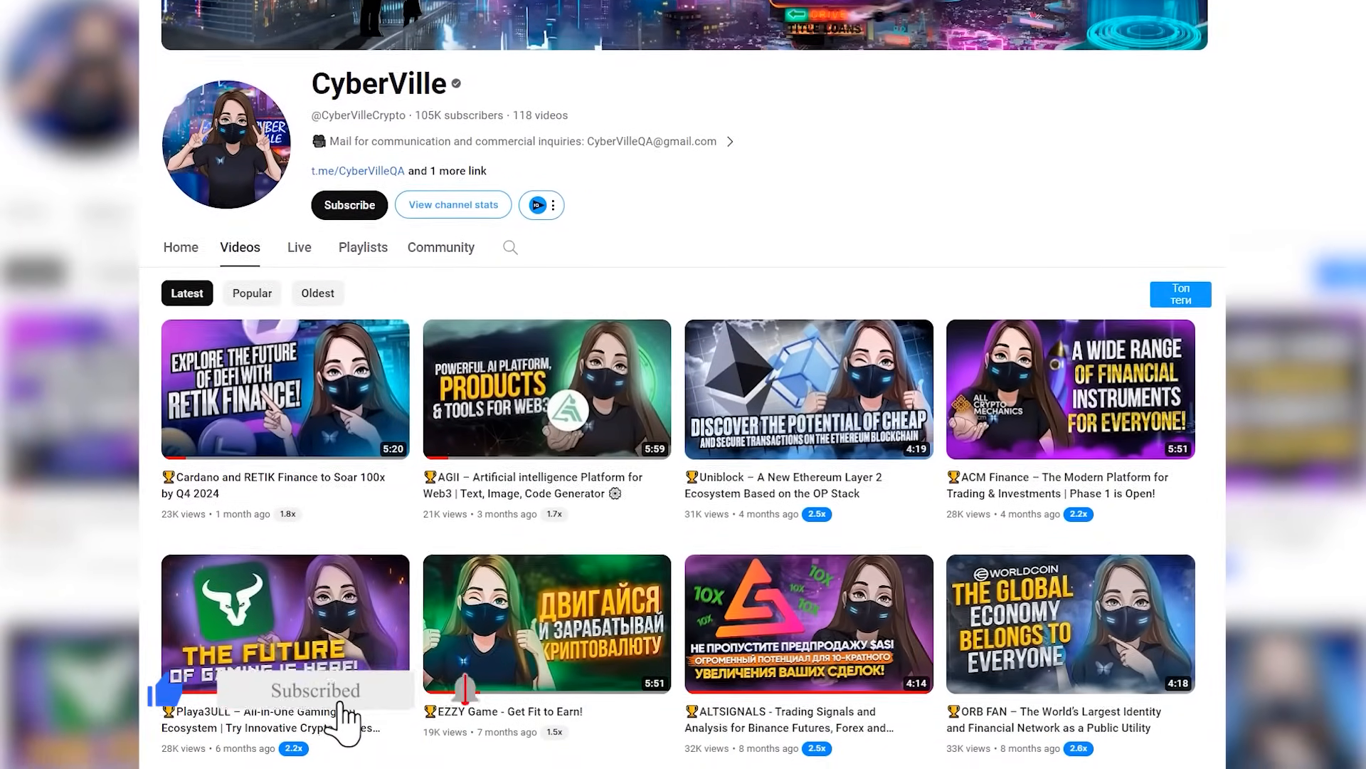
Scroll down CyberVille's Latest videos grid on its YouTube Videos tab.
scroll(down, 3)
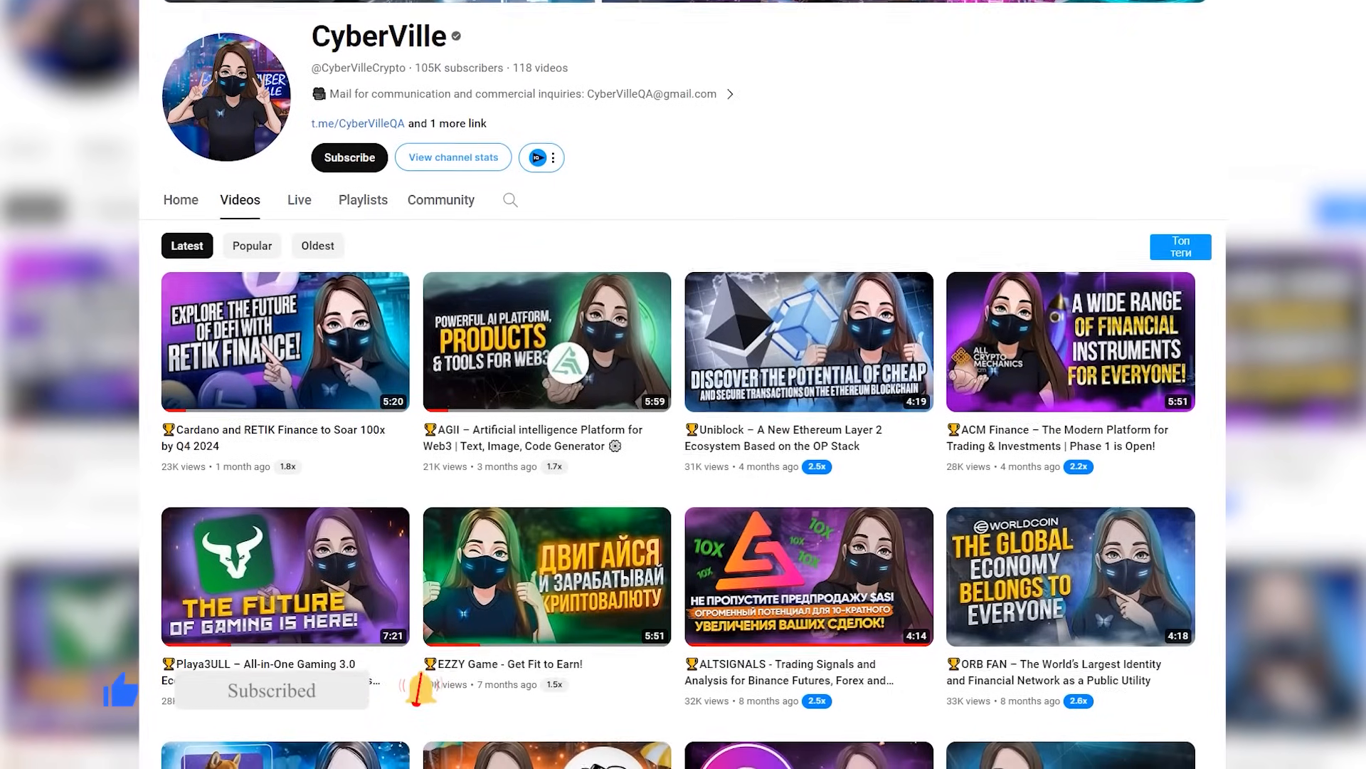
scroll(down, 3)
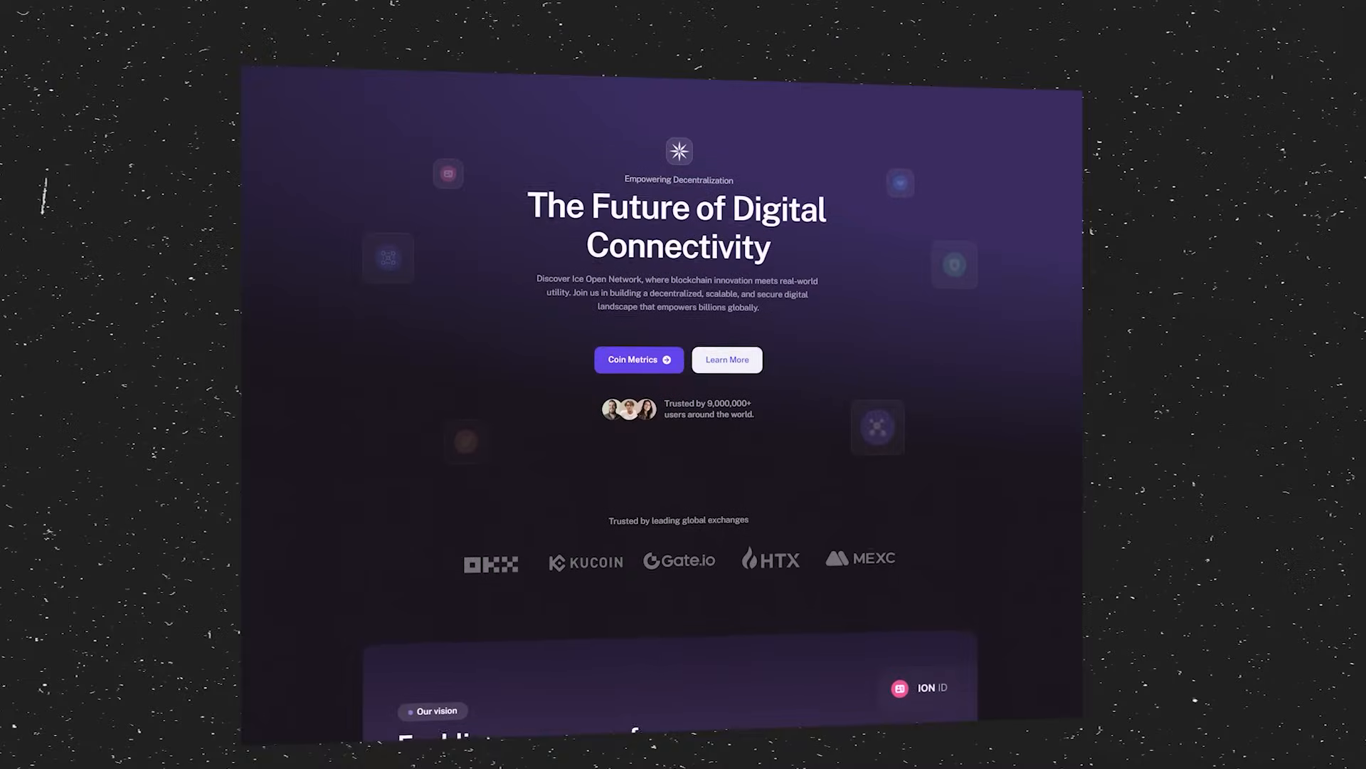
Scroll the ice.io homepage down from the hero to the 'Our vision' section.
scroll(down, 3)
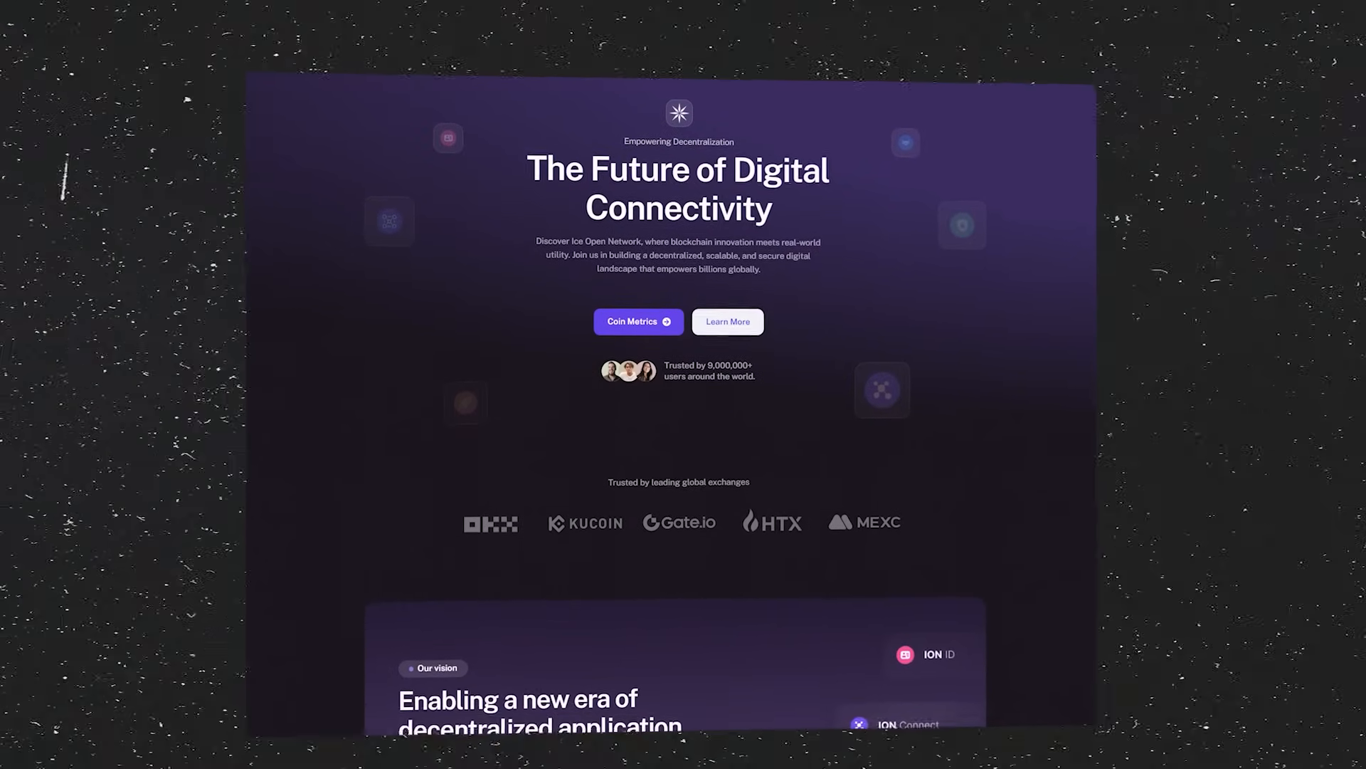
scroll(down, 3)
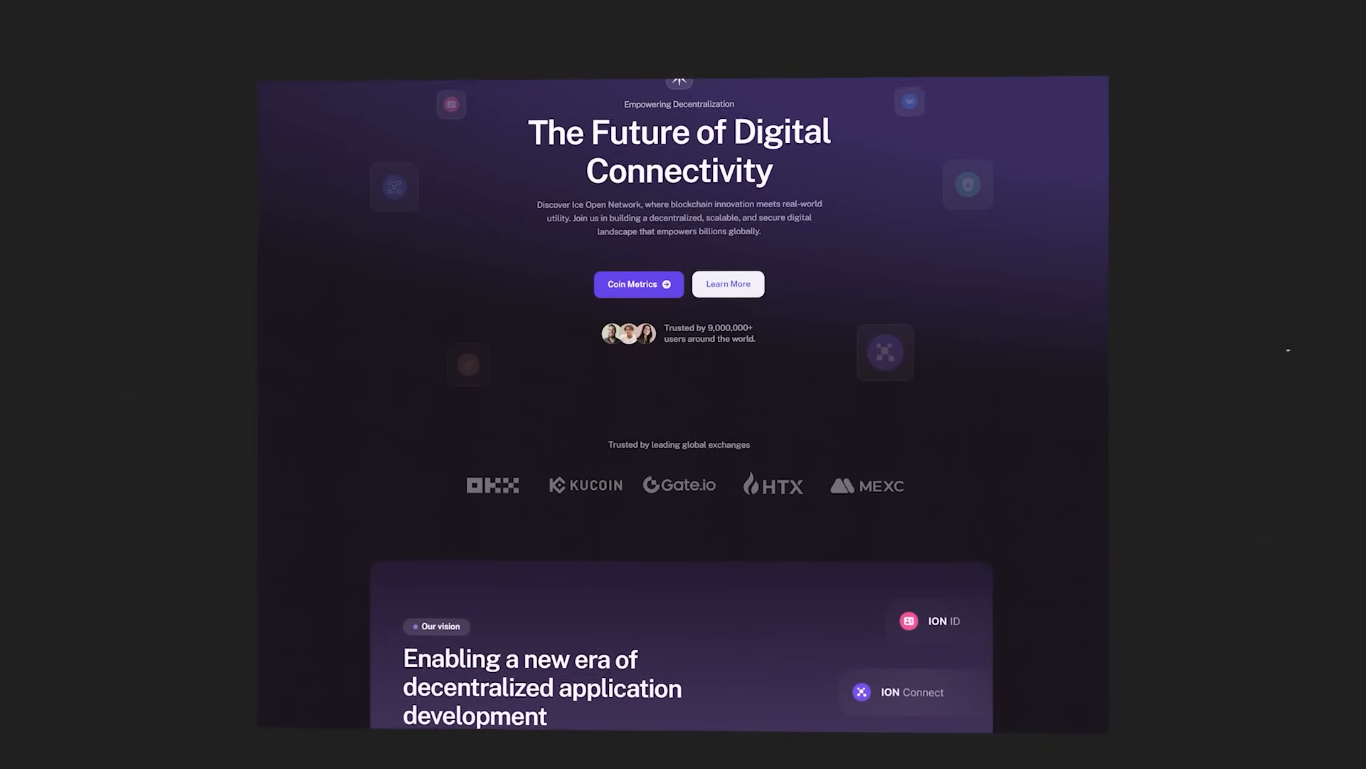
scroll(down, 3)
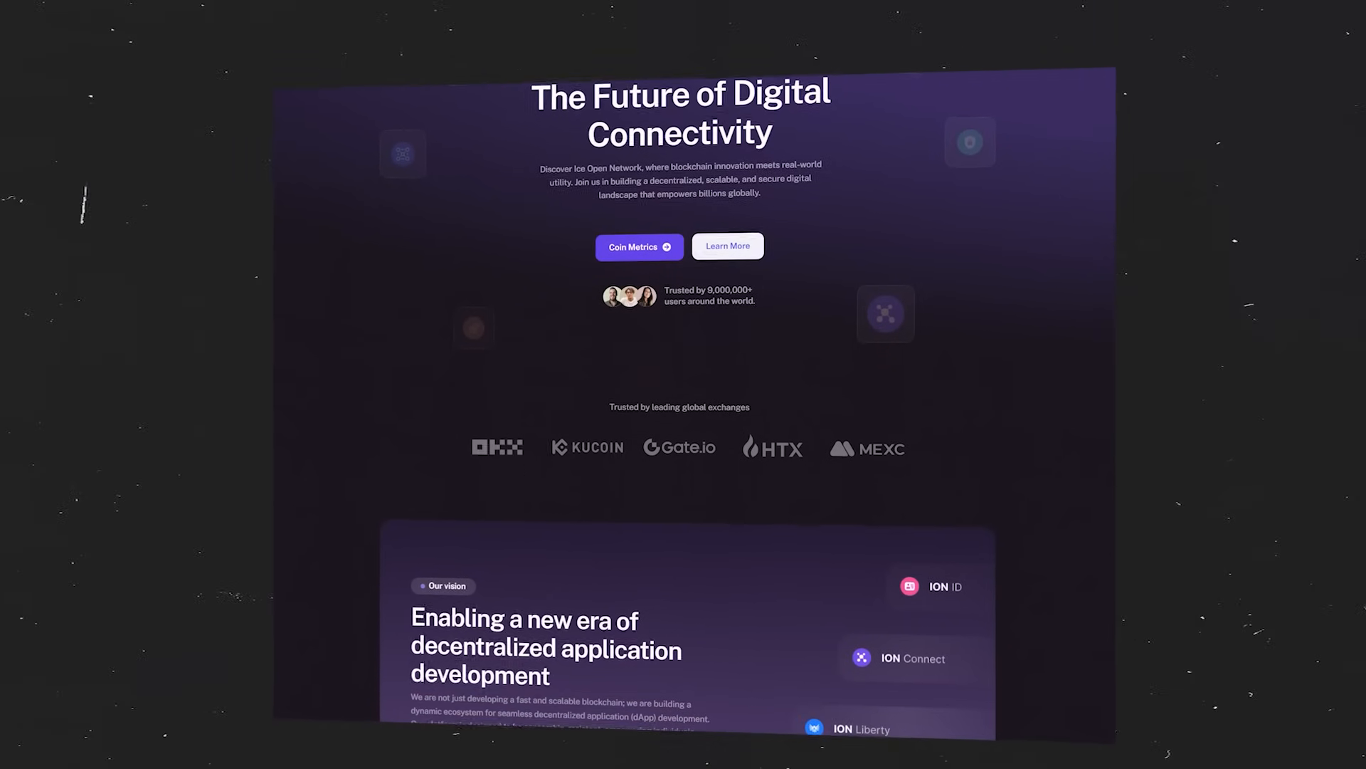
scroll(down, 3)
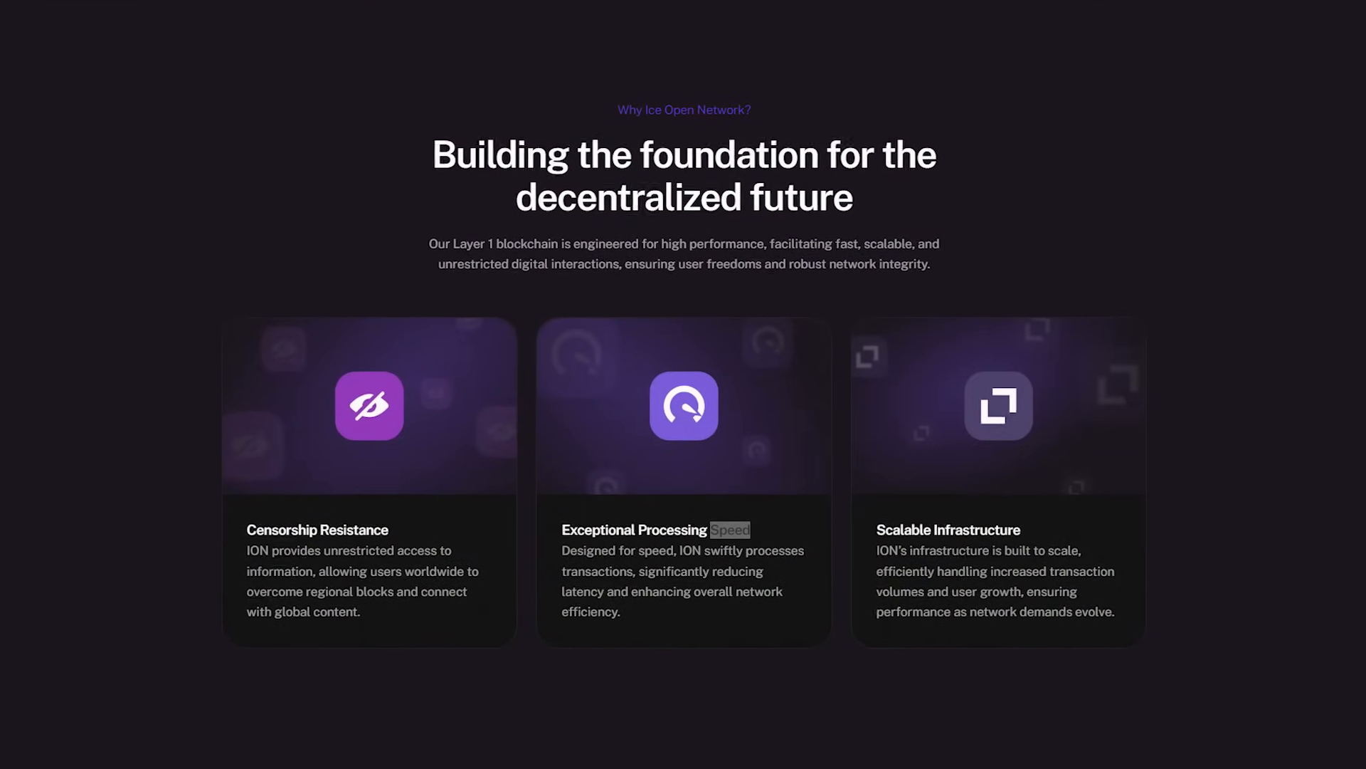
Scroll past the 'Why Ice Open Network?' cards to the startup program and 9.00M users cards.
scroll(down, 3)
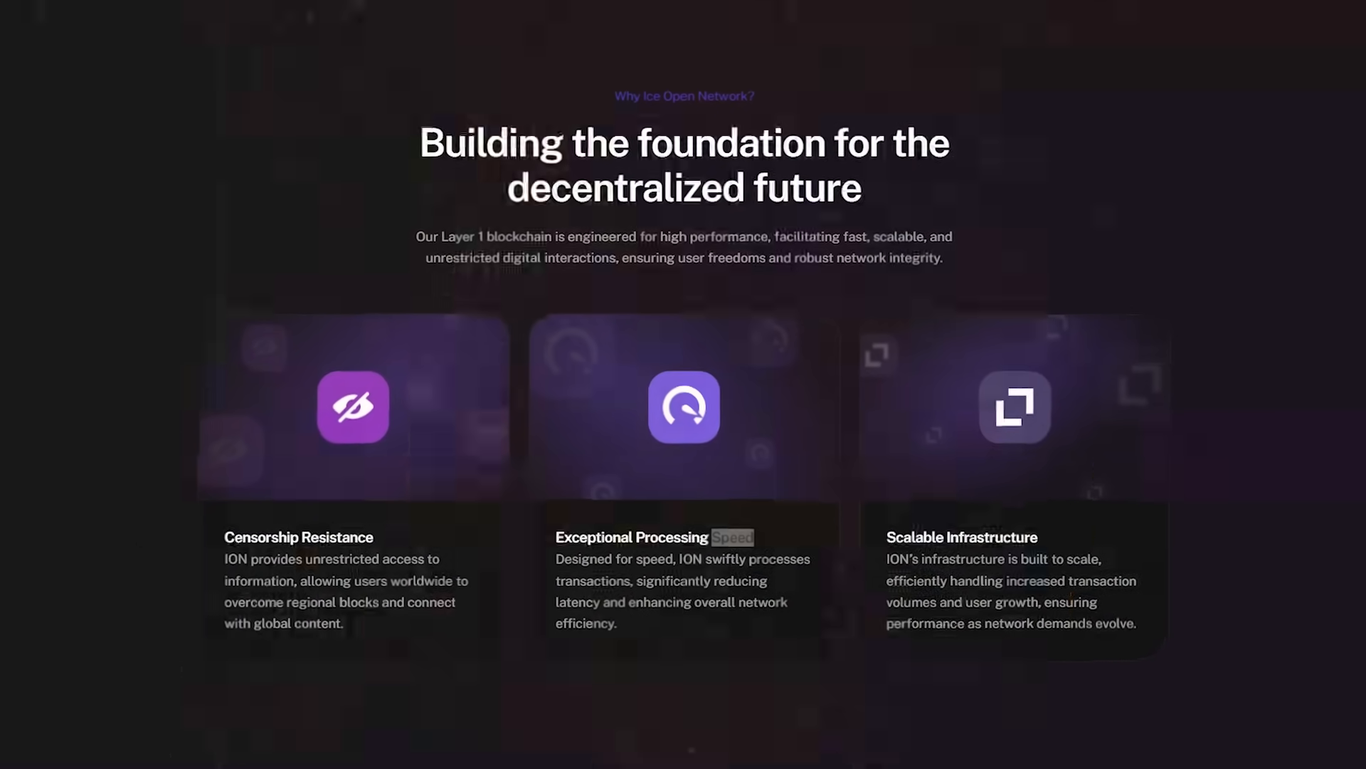
scroll(down, 3)
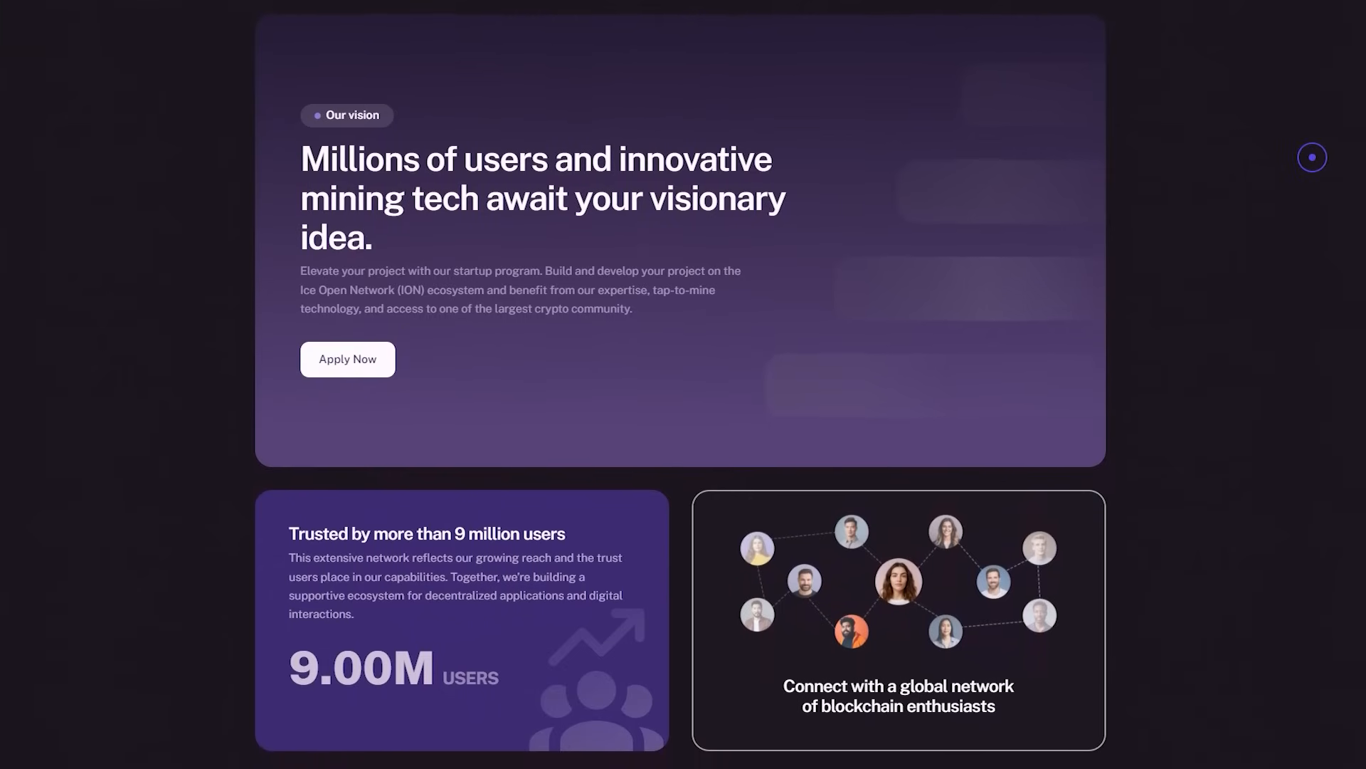
scroll(down, 3)
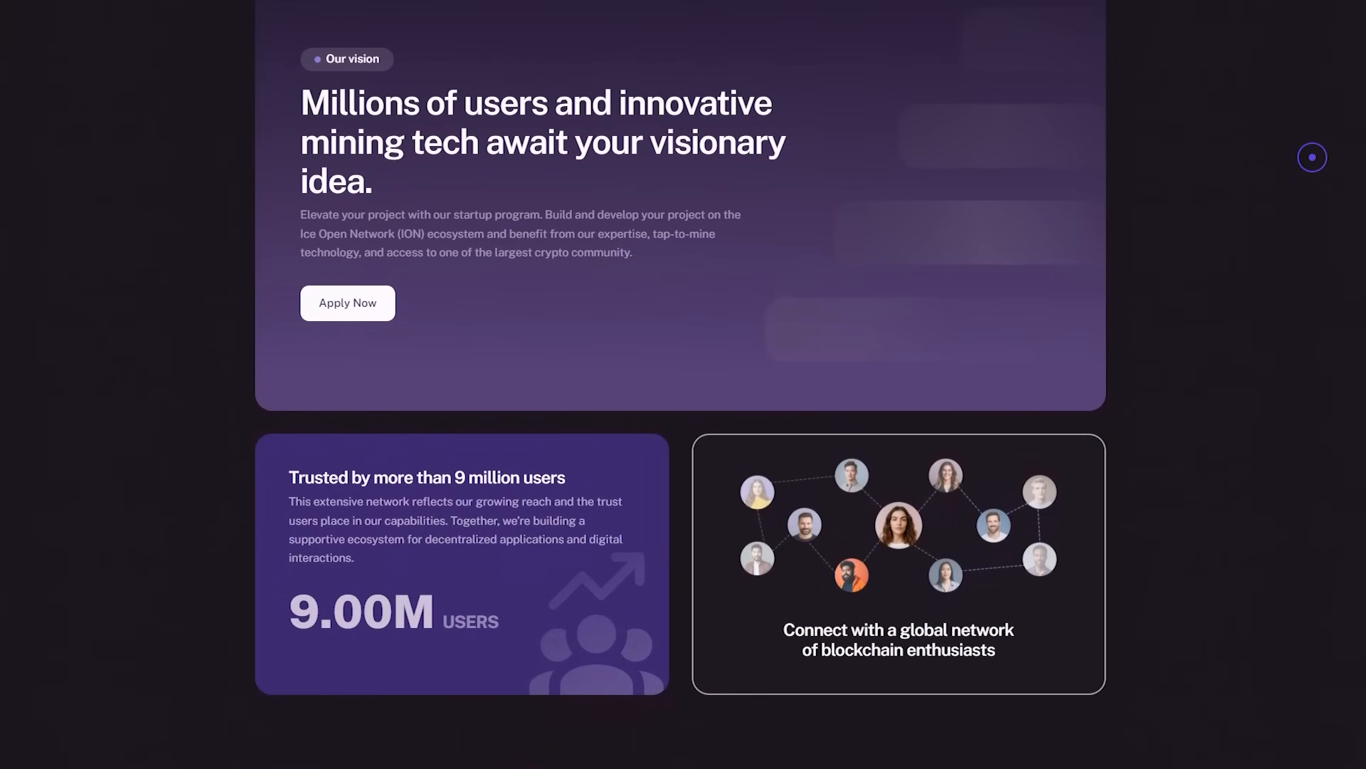
scroll(down, 3)
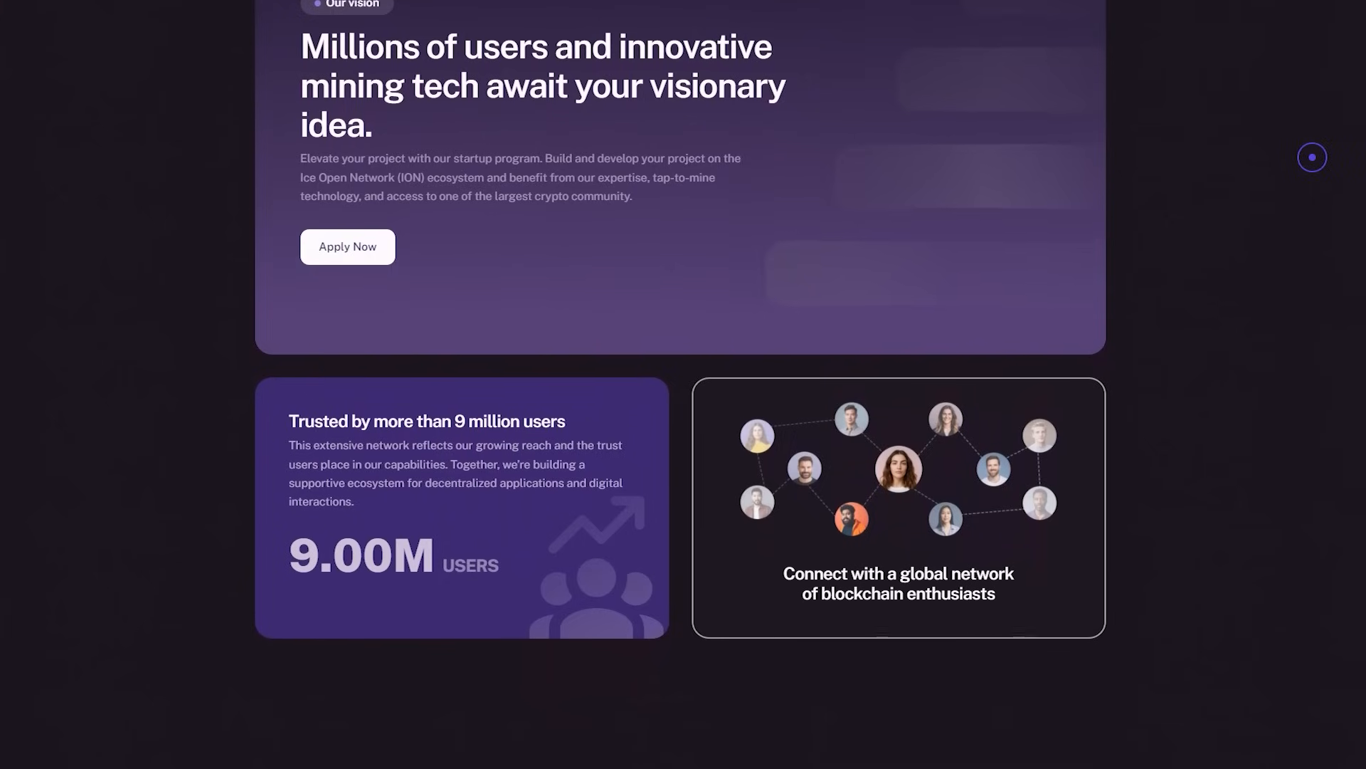
scroll(down, 3)
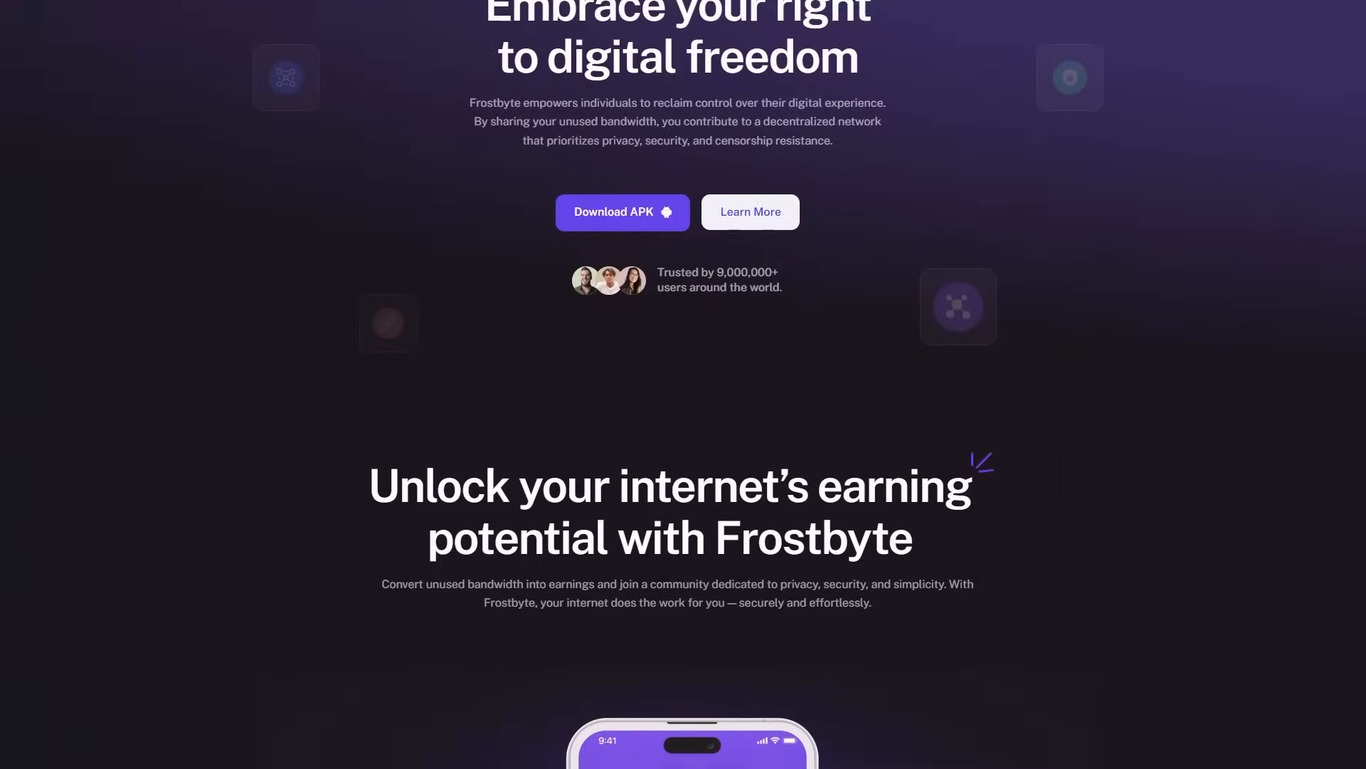
Scroll the Frostbyte page to 'Unlock your internet's earning potential' with its app screens.
scroll(down, 3)
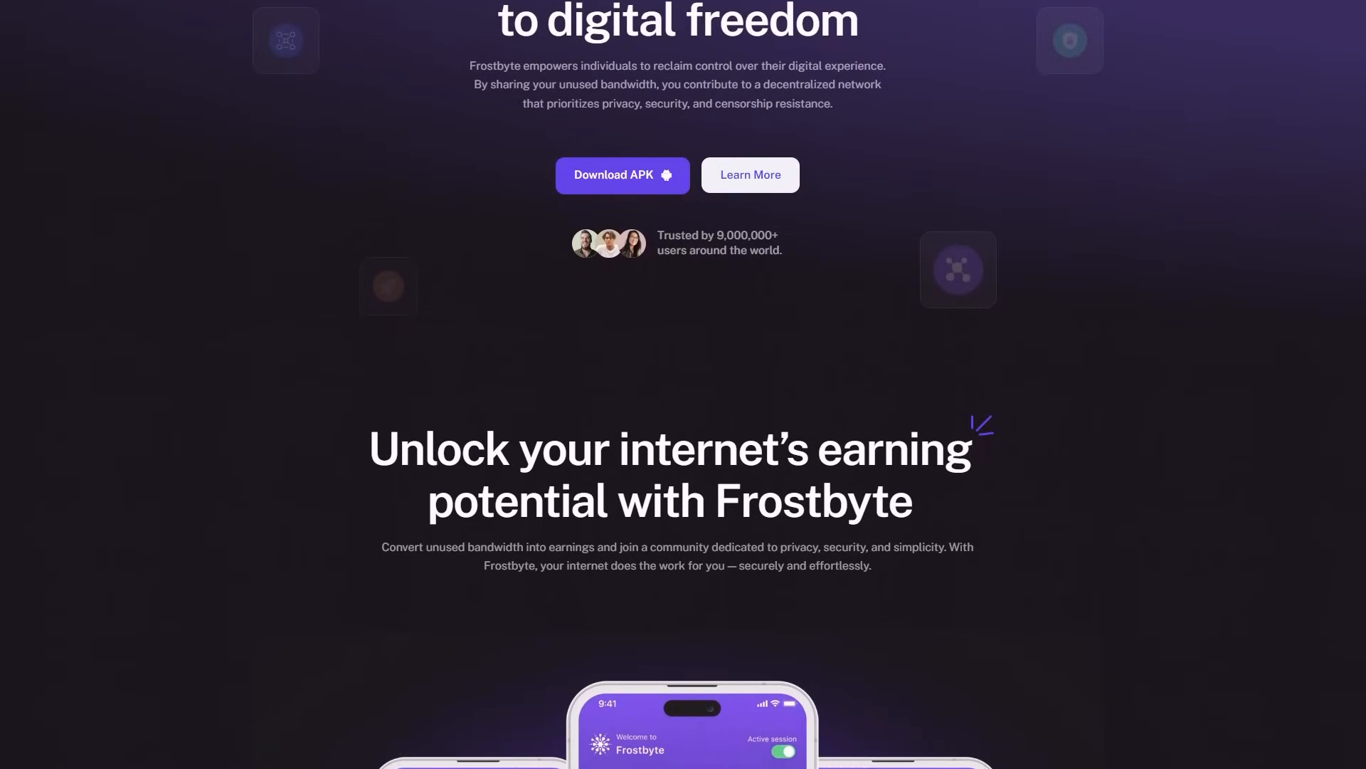
scroll(down, 3)
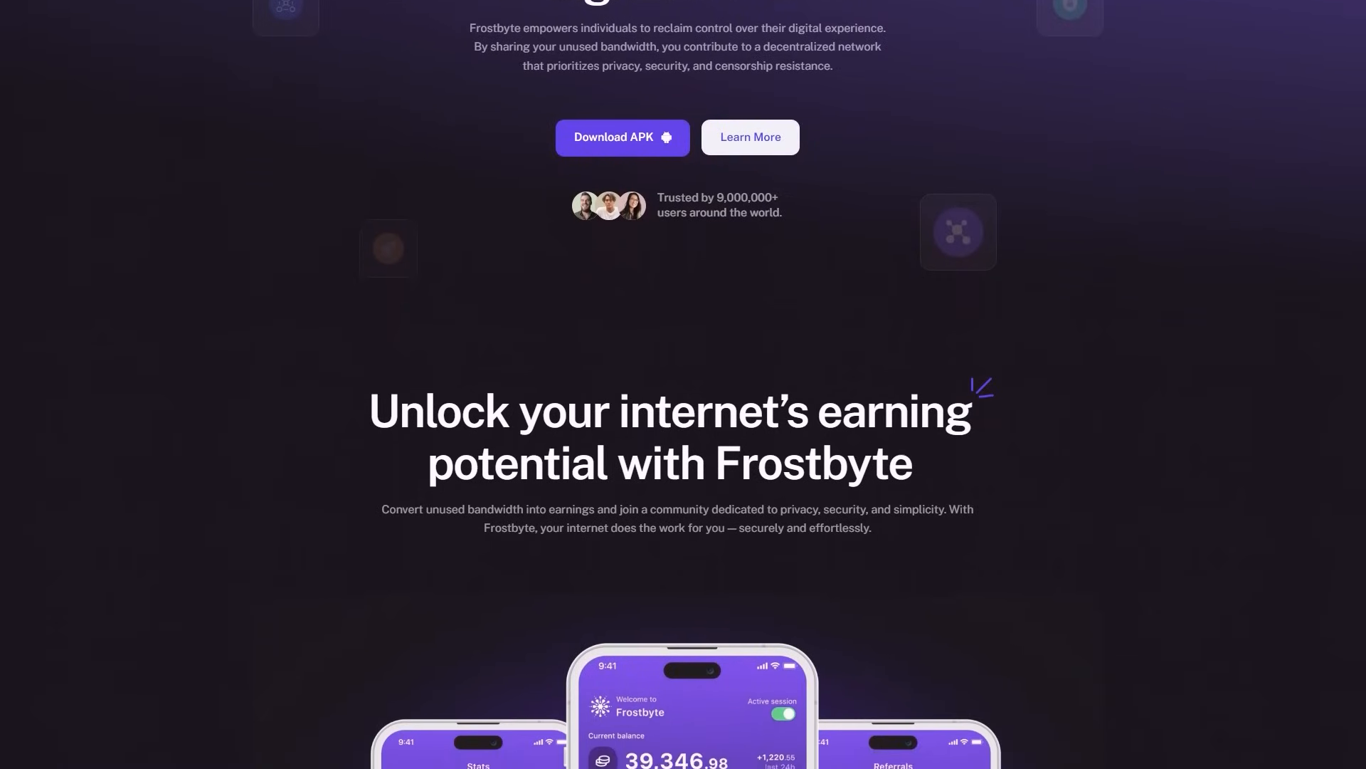
scroll(down, 3)
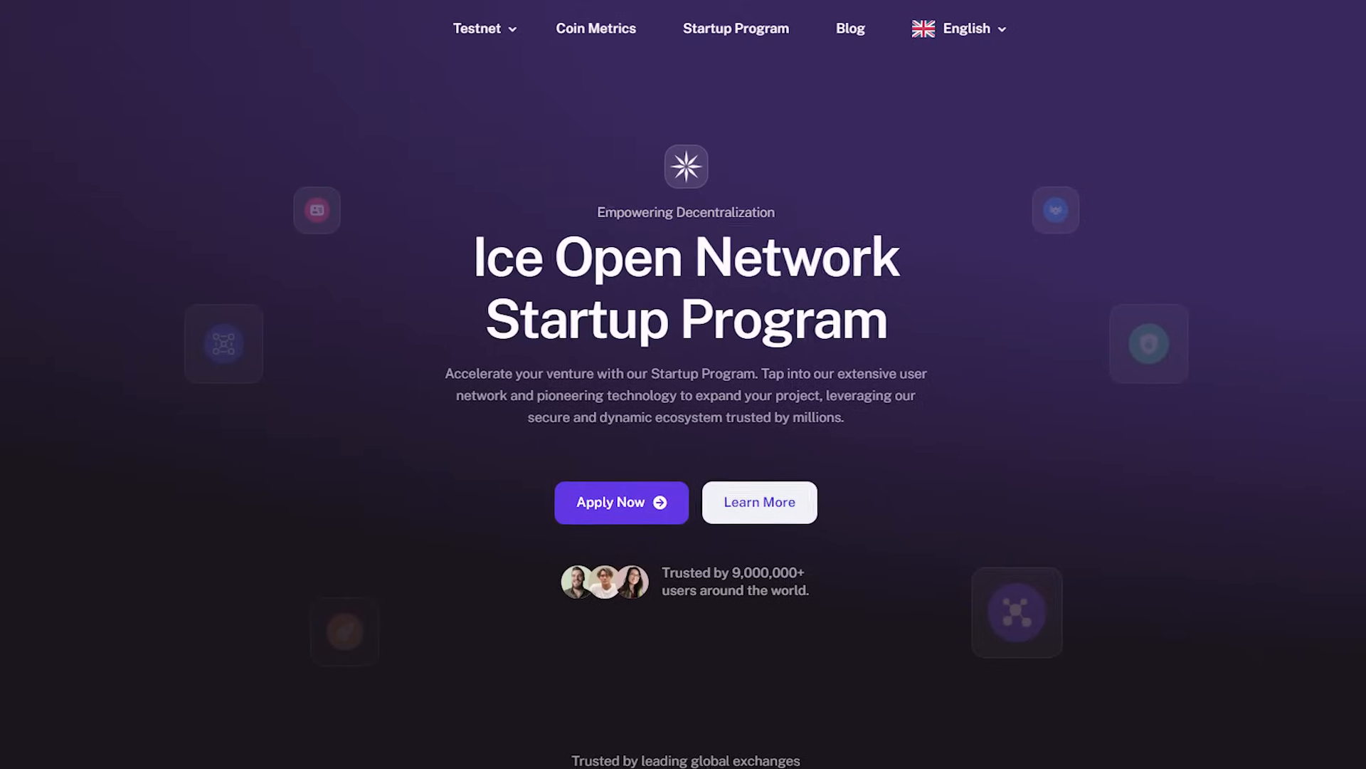
Scroll down the Ice Open Network Startup Program page.
scroll(down, 3)
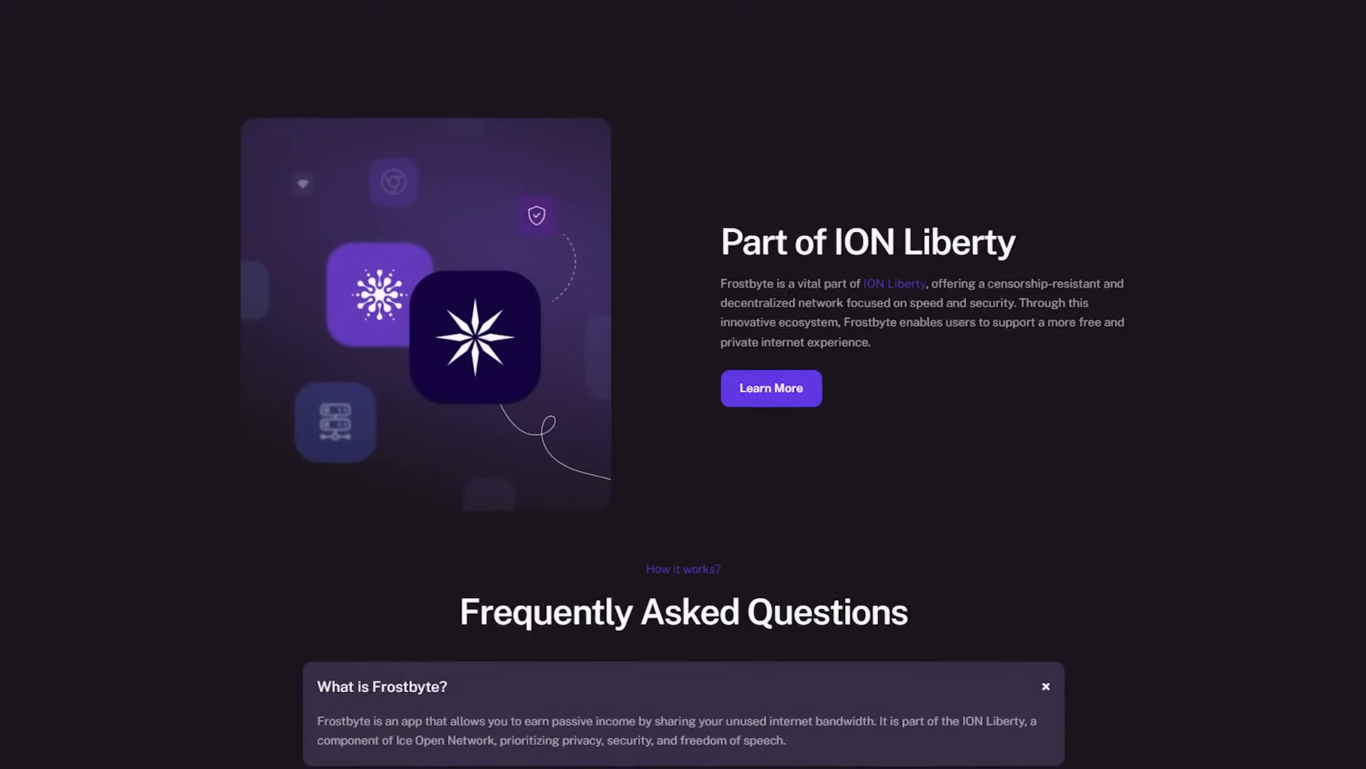
Scroll the Frostbyte page to the 'Part of ION Liberty' block and FAQ list.
scroll(down, 3)
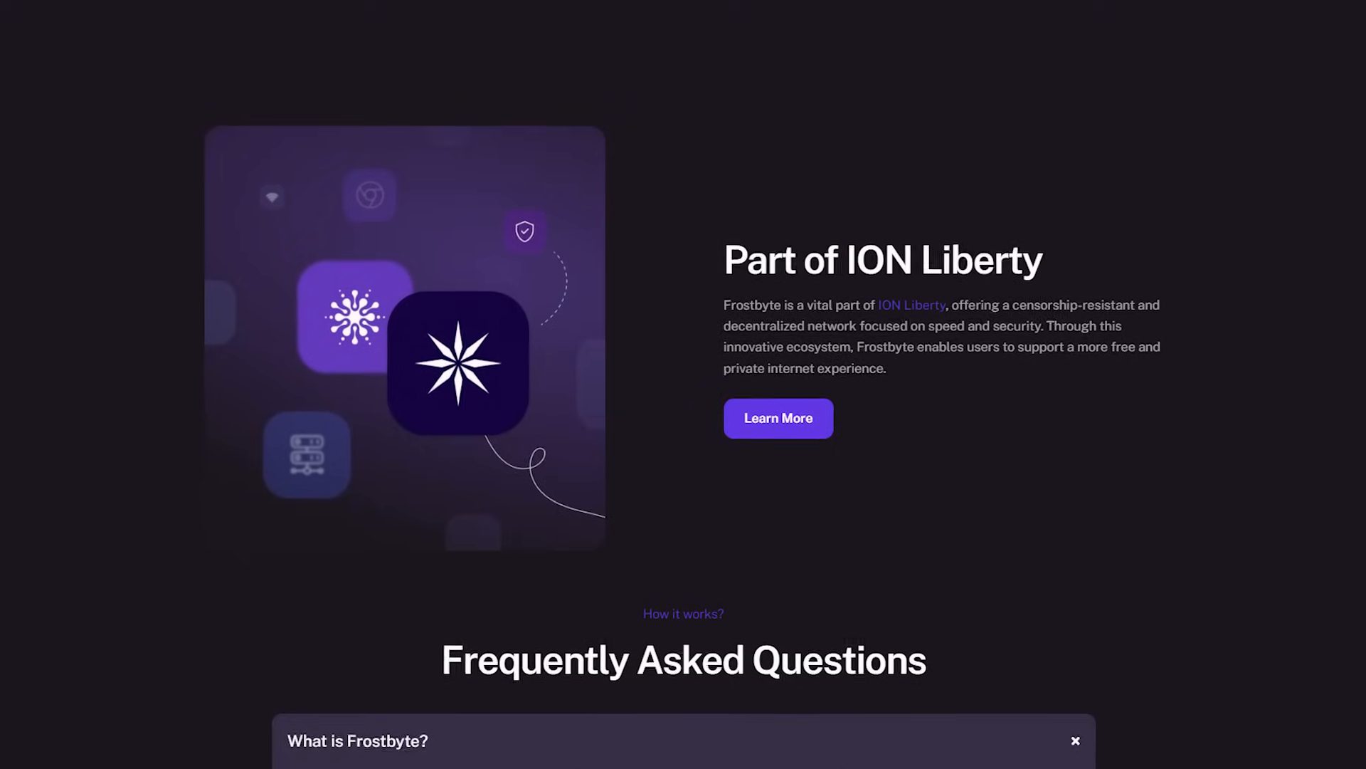
scroll(up, 3)
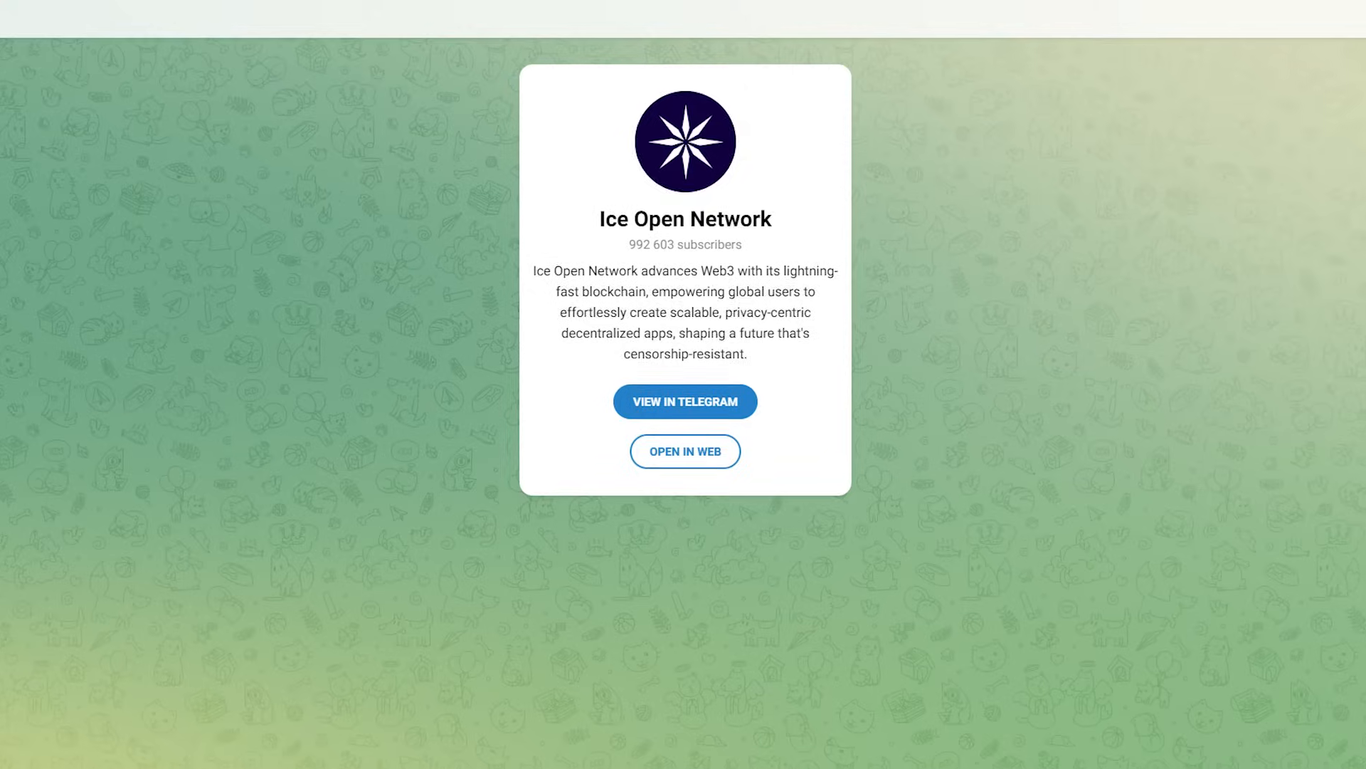
Open Ice Open Network's TikTok profile from the Telegram preview and scroll its video grid.
click(685, 400)
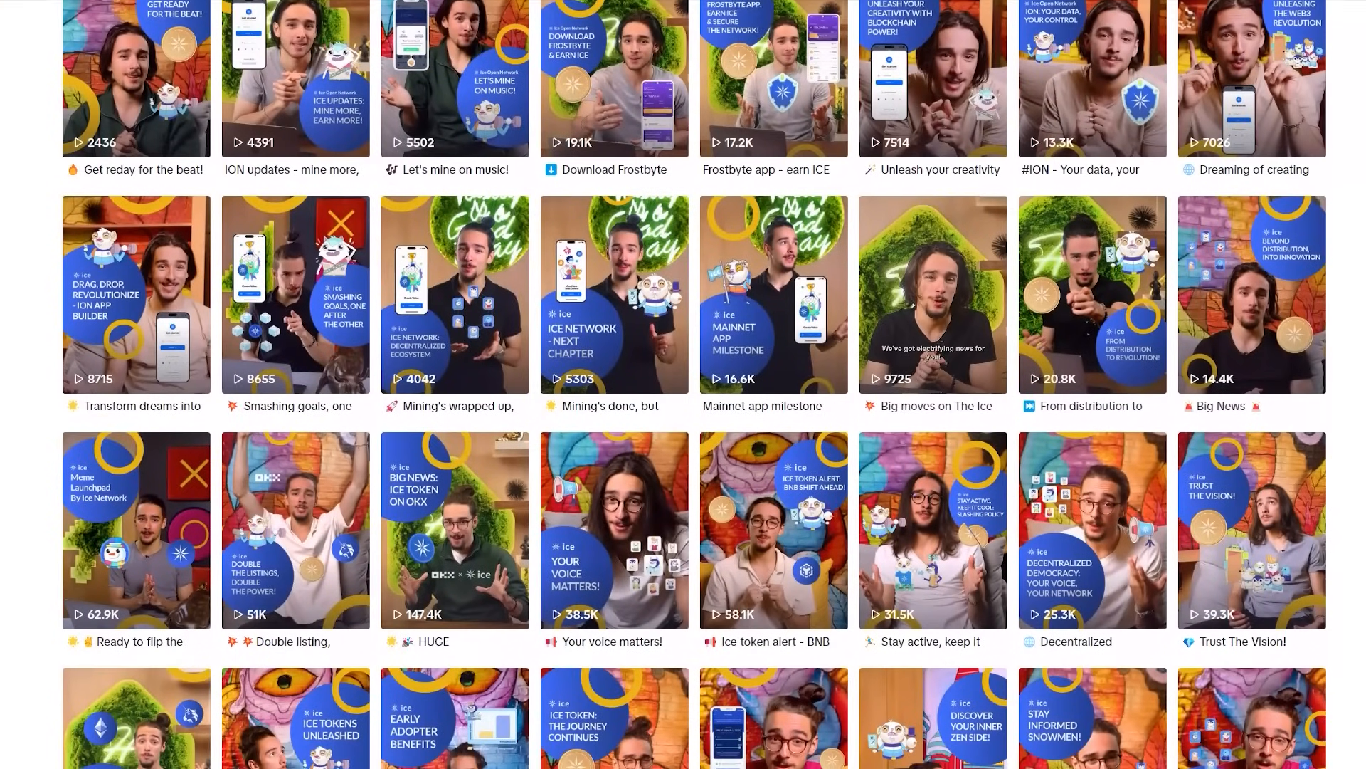
scroll(down, 3)
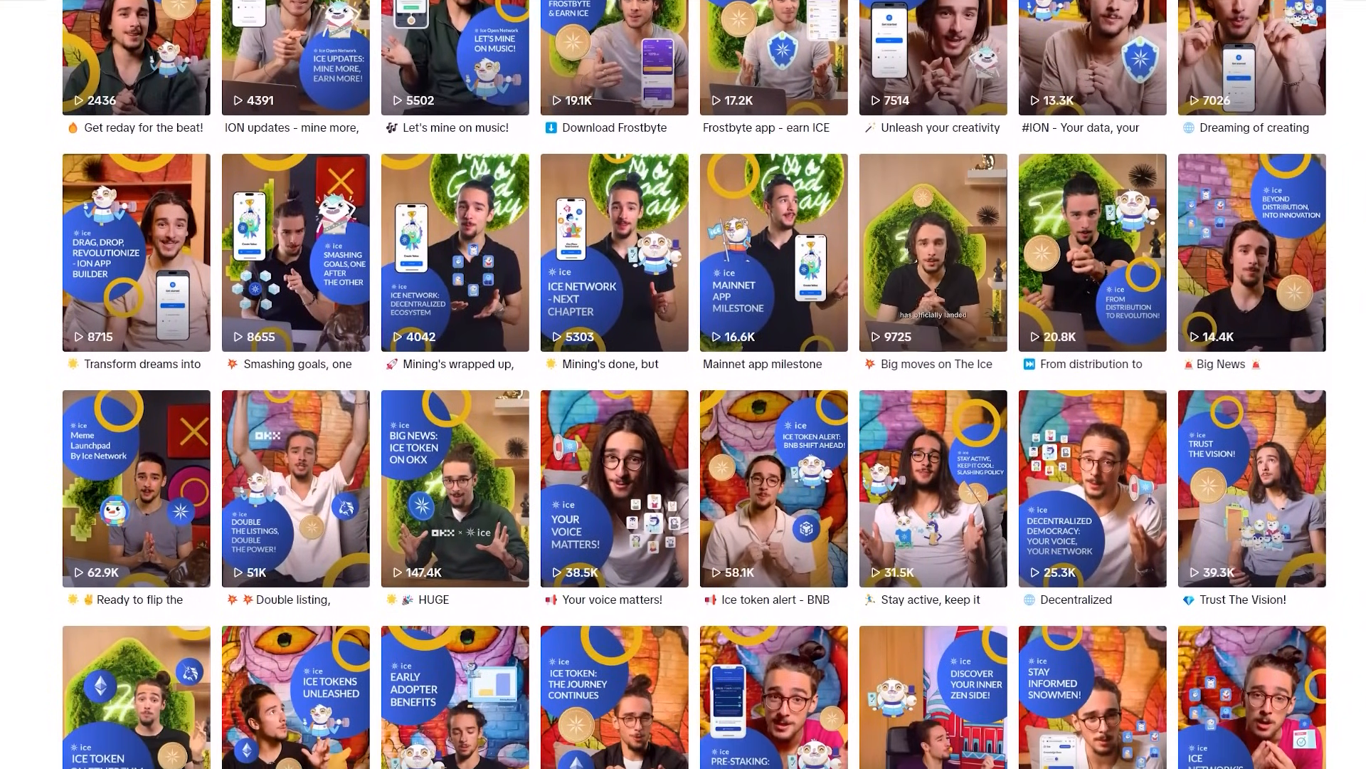
scroll(down, 3)
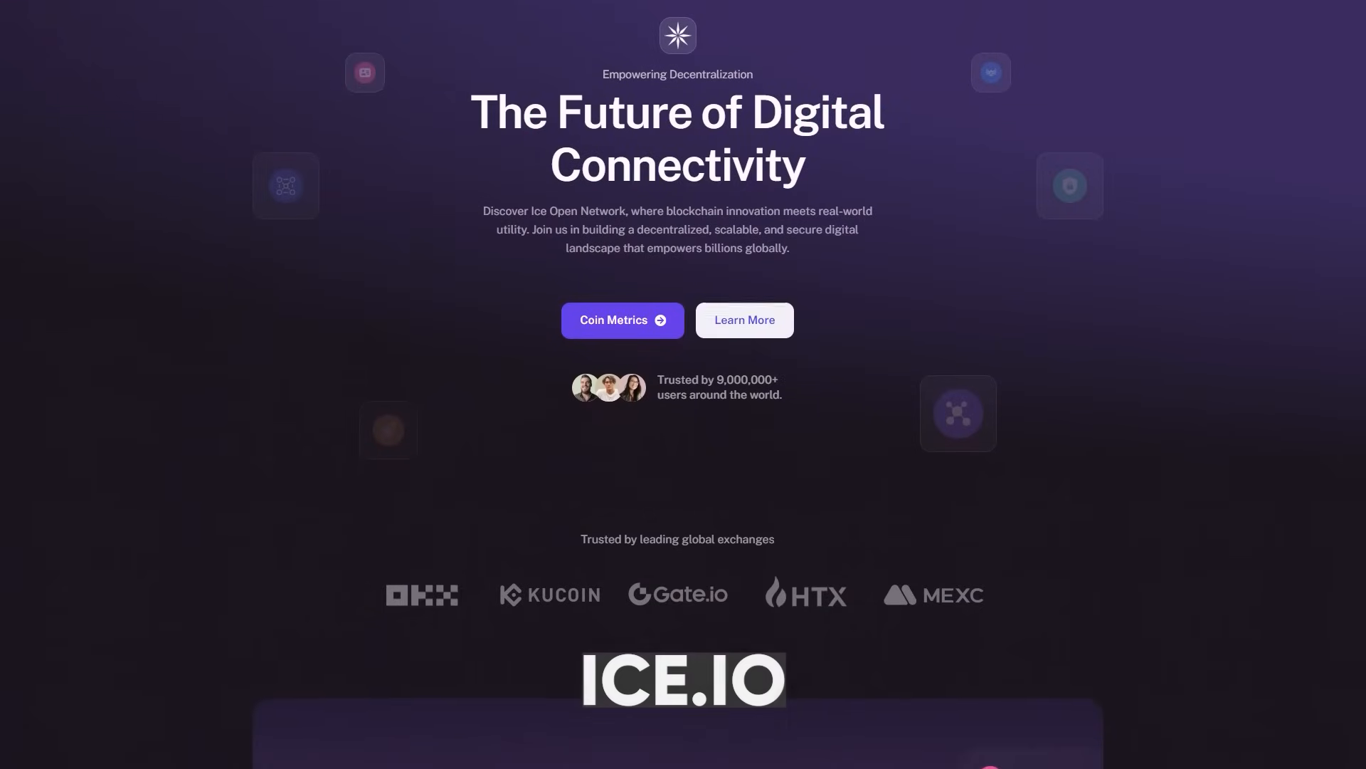
Scroll the ice.io homepage down to 'Our vision' listing ION ID, Connect and Liberty.
scroll(down, 3)
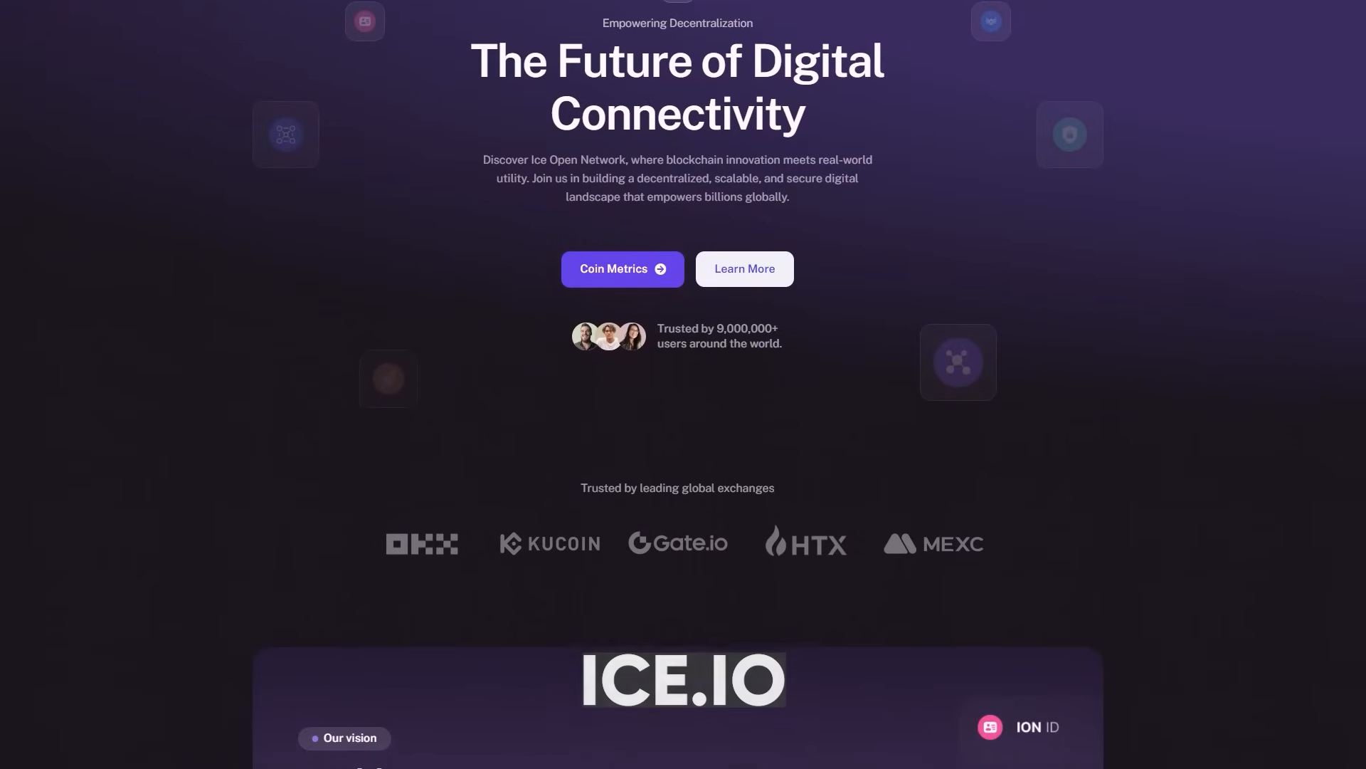
scroll(down, 3)
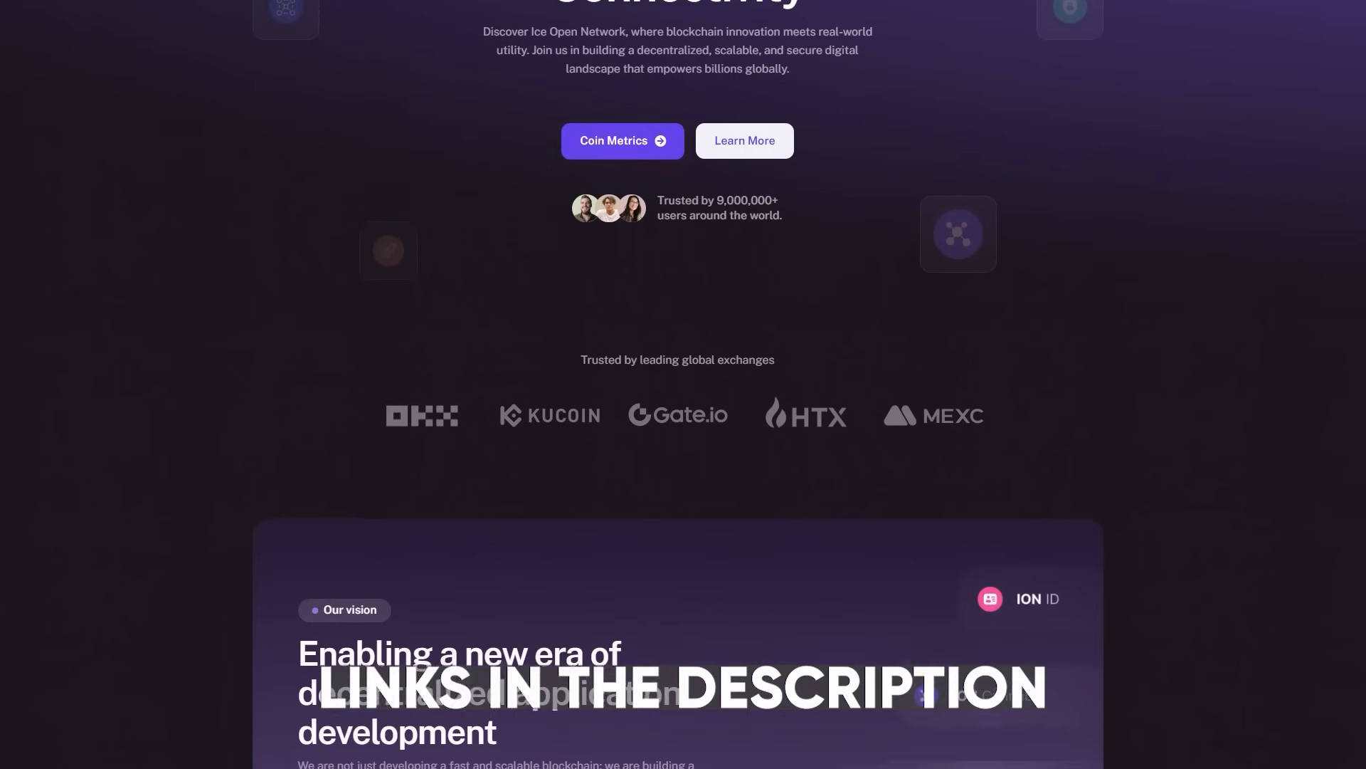
scroll(down, 3)
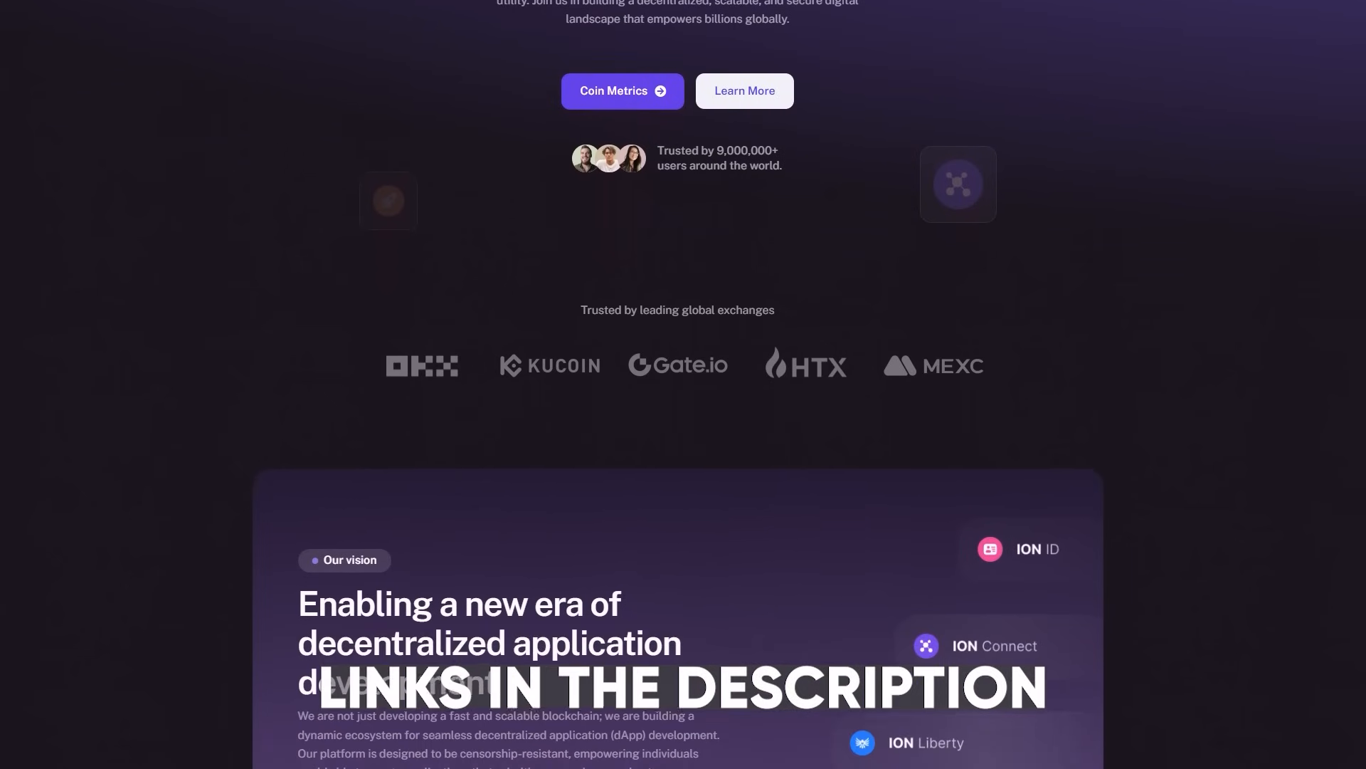